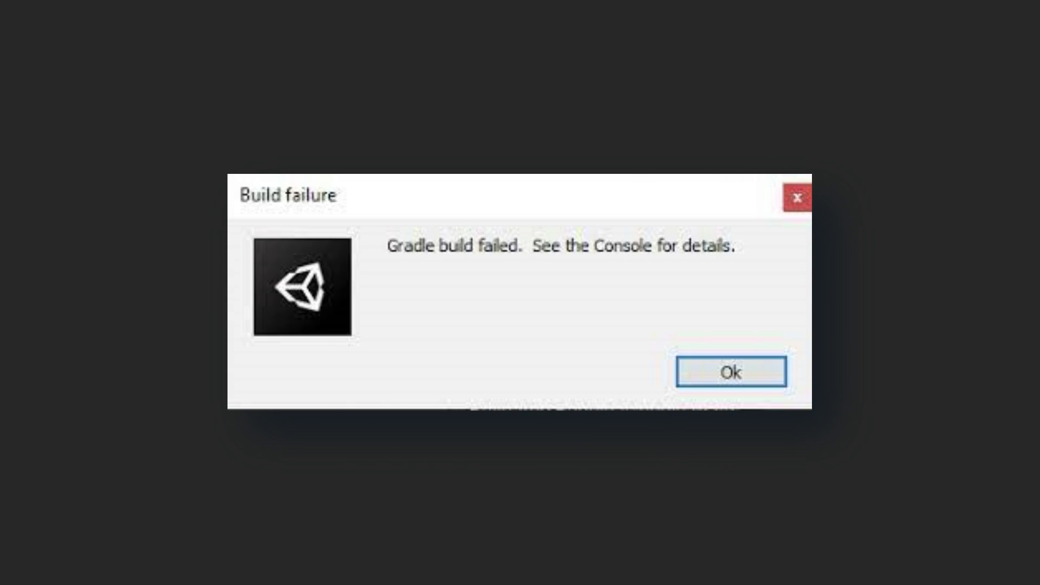
# - Acknowledge the Gradle 'Build failure' dialog with Ok
pyautogui.click(730, 372)
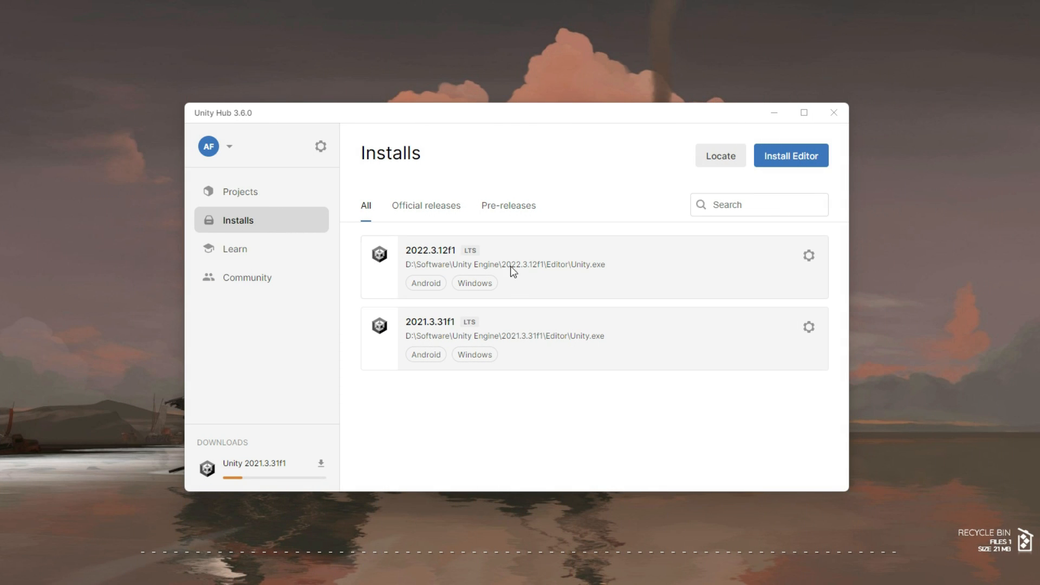
# - Check 2022.3.12f1's installed Android modules, then start Add modules for 2021.3.31f1
pyautogui.click(808, 255)
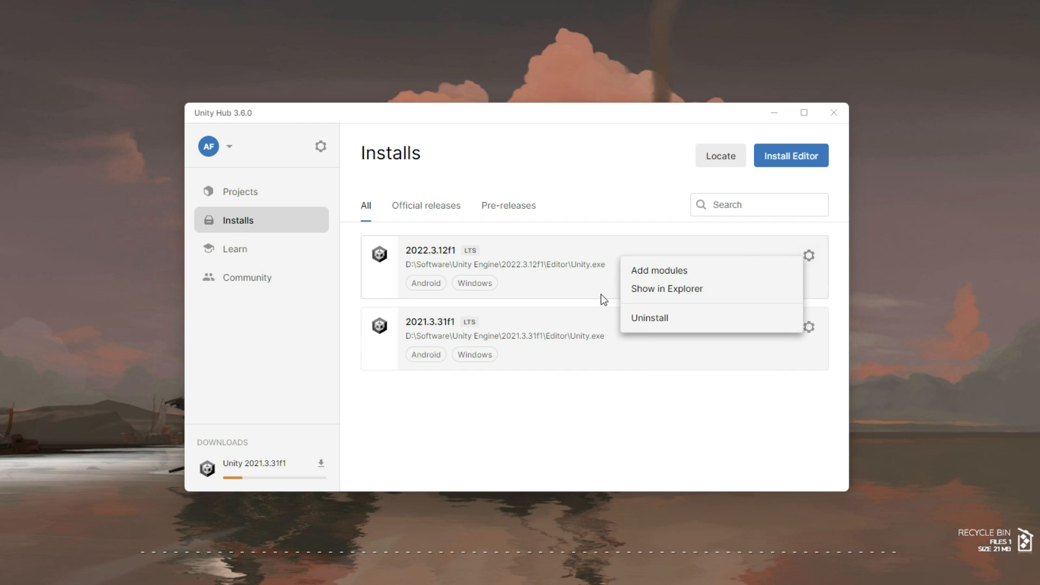
pyautogui.click(658, 270)
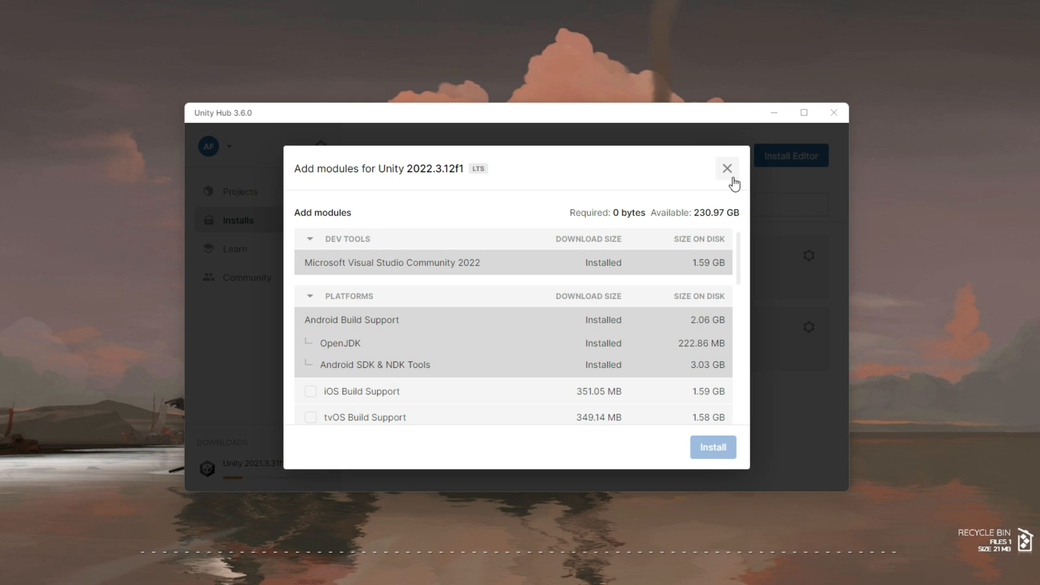
pyautogui.click(727, 168)
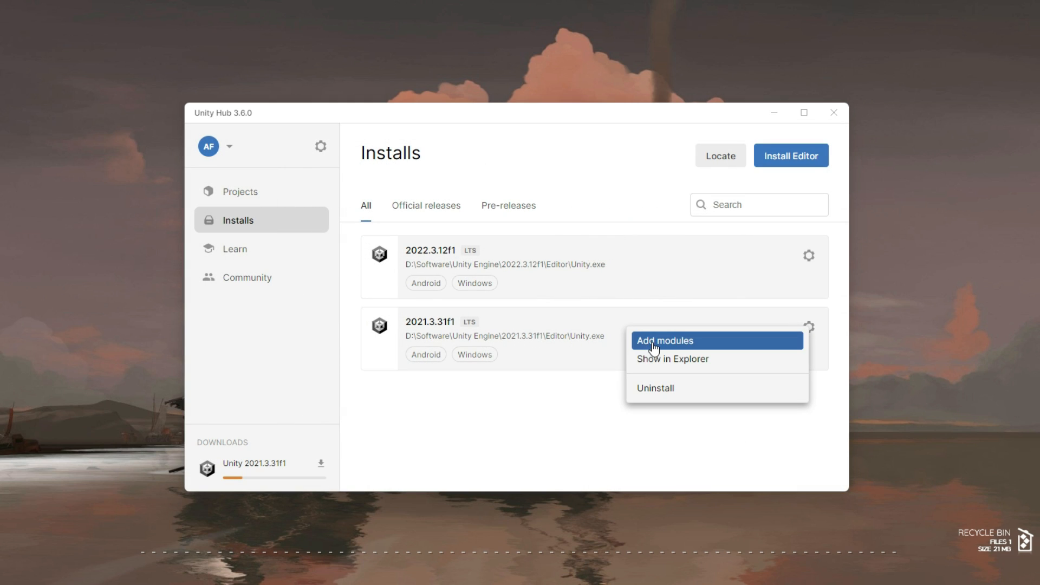
pyautogui.click(664, 340)
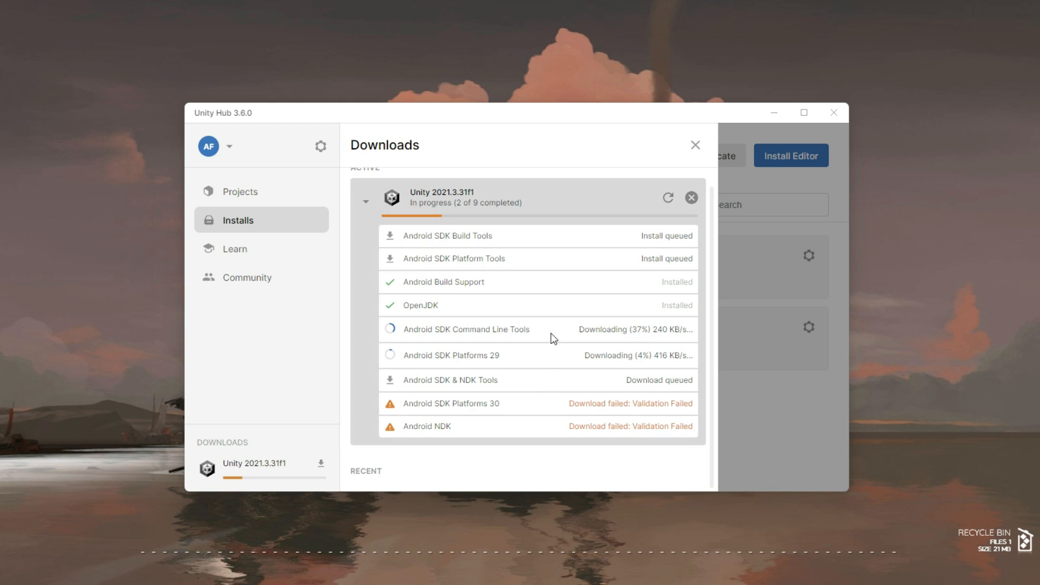
pyautogui.moveTo(510, 416)
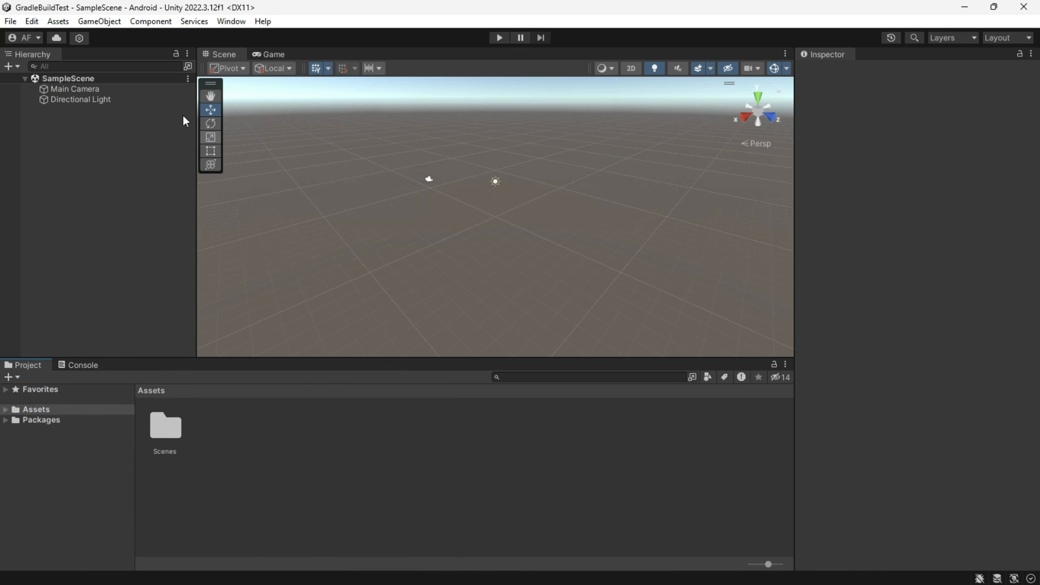
pyautogui.click(31, 21)
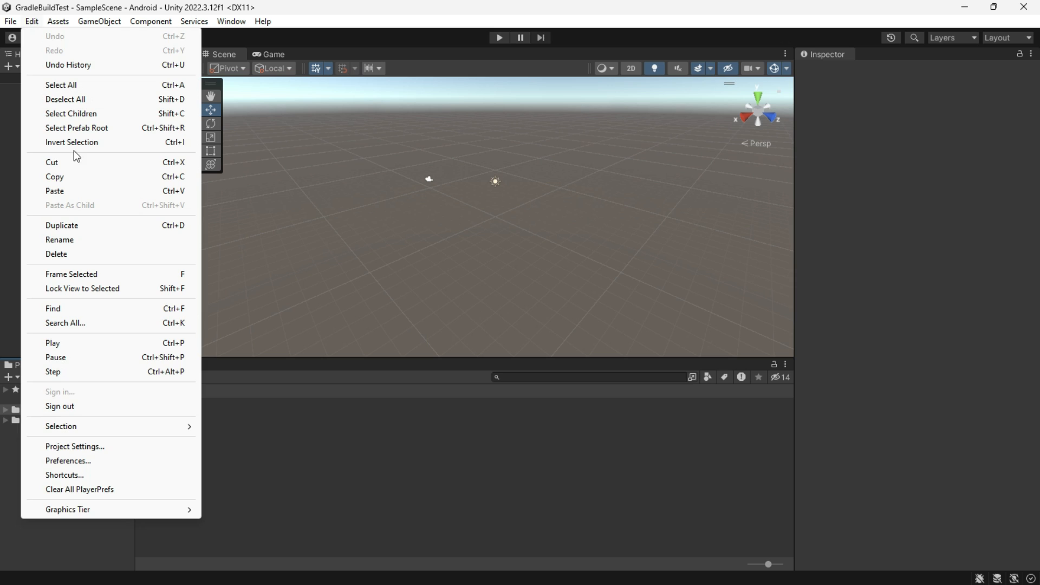
pyautogui.click(67, 460)
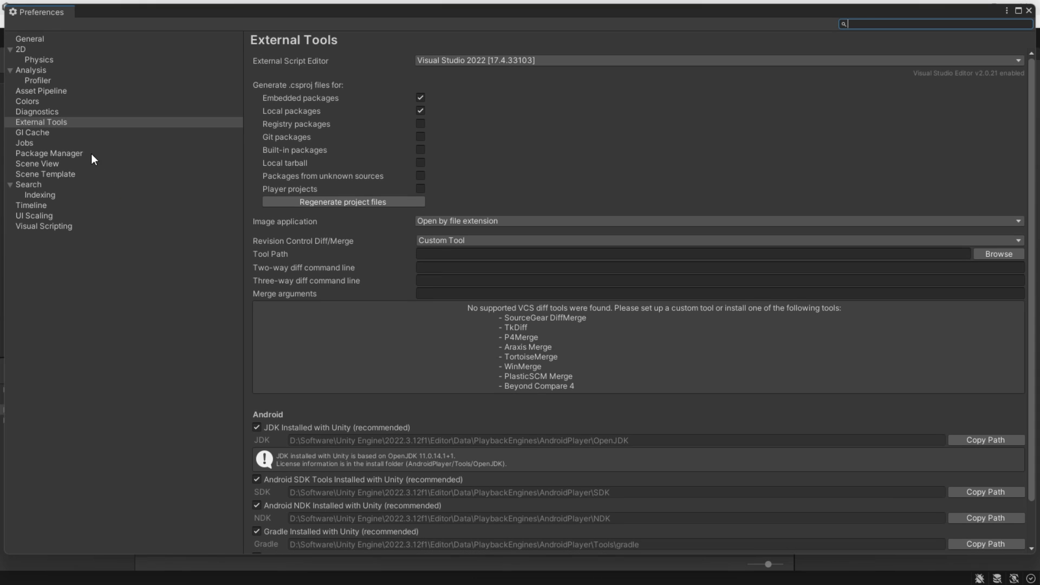
pyautogui.scroll(-3)
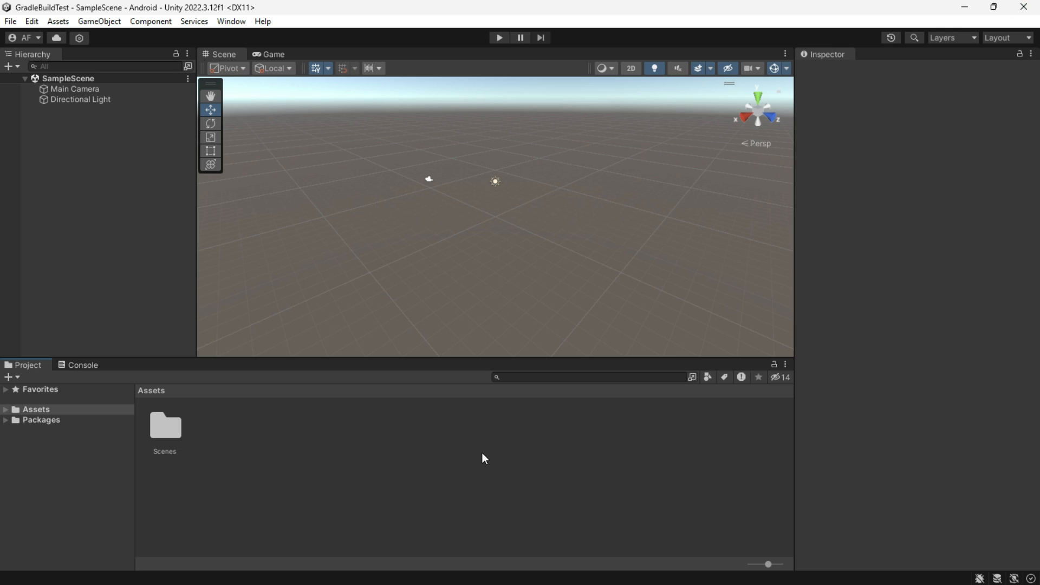
pyautogui.moveTo(3, 9)
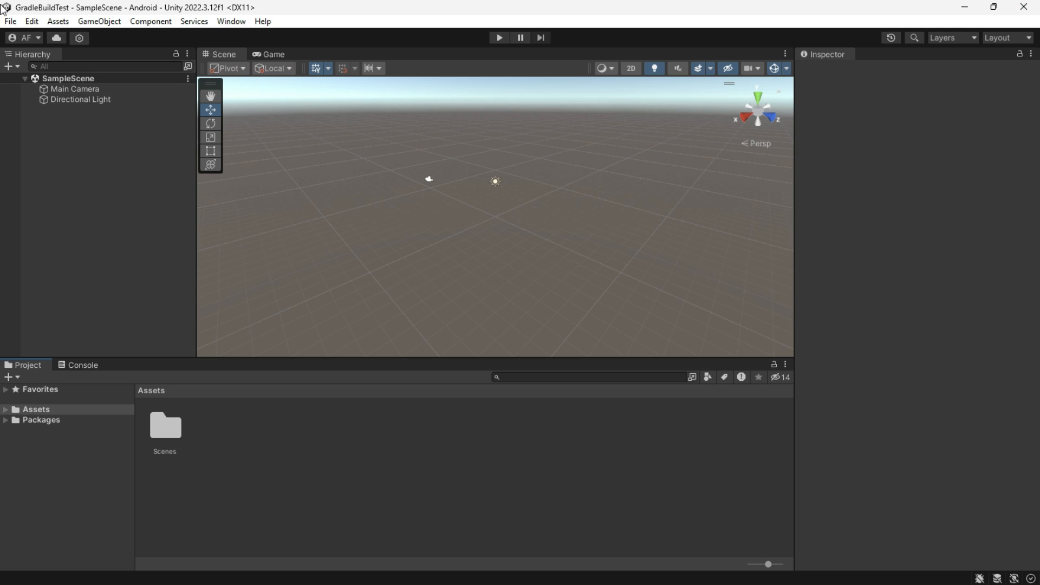
# - Build the Android target from Build Settings as Game.apk on the Desktop and select it in Explorer
pyautogui.click(10, 22)
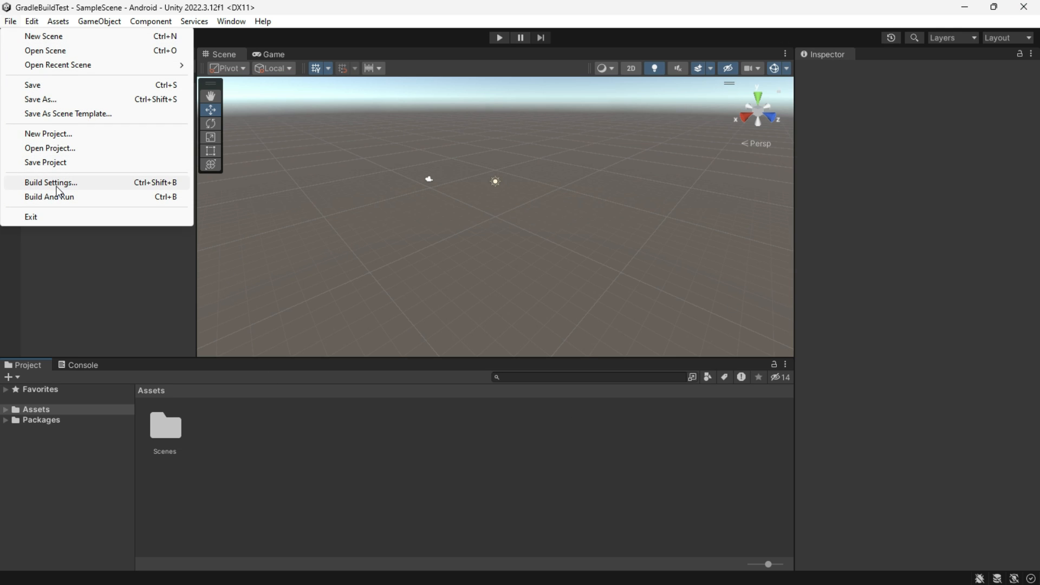
pyautogui.click(50, 182)
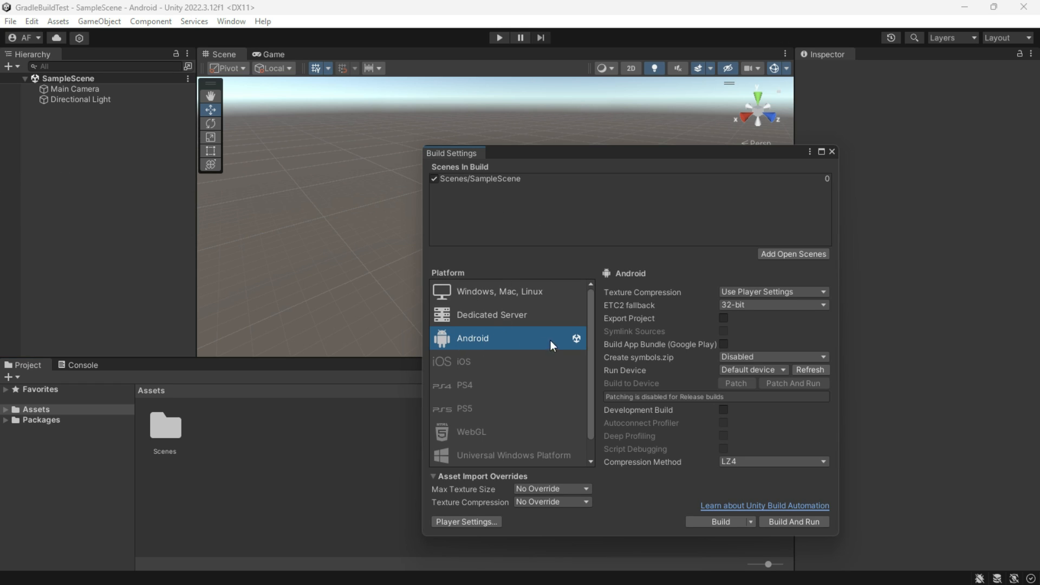
pyautogui.click(717, 521)
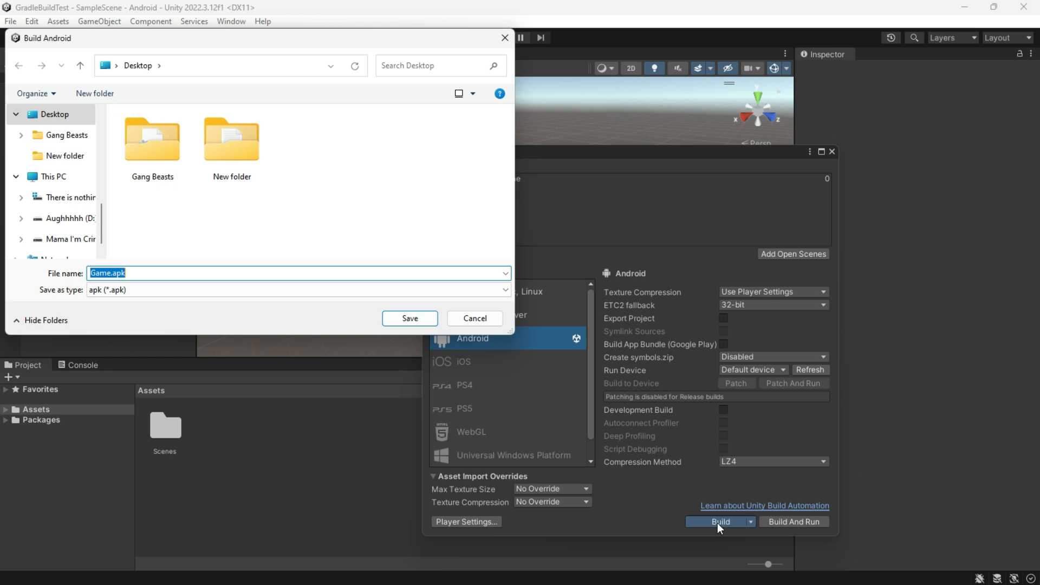
pyautogui.click(409, 318)
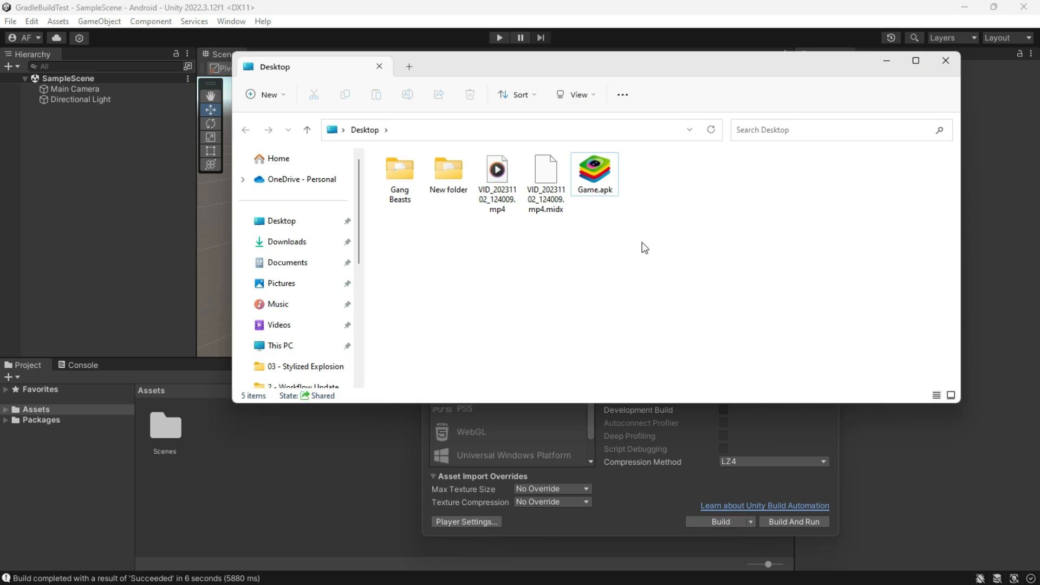
pyautogui.click(593, 173)
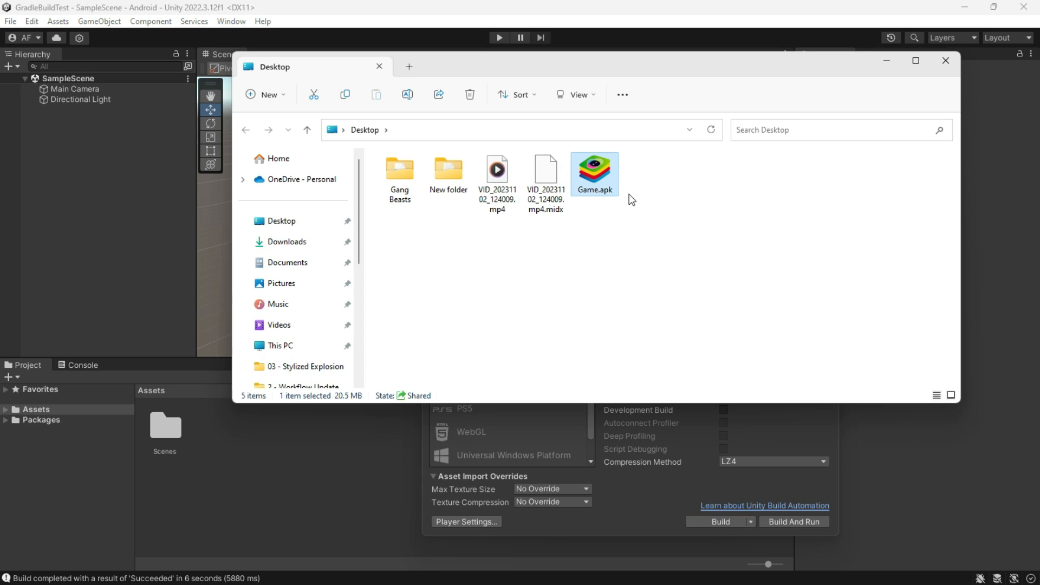
pyautogui.moveTo(607, 197)
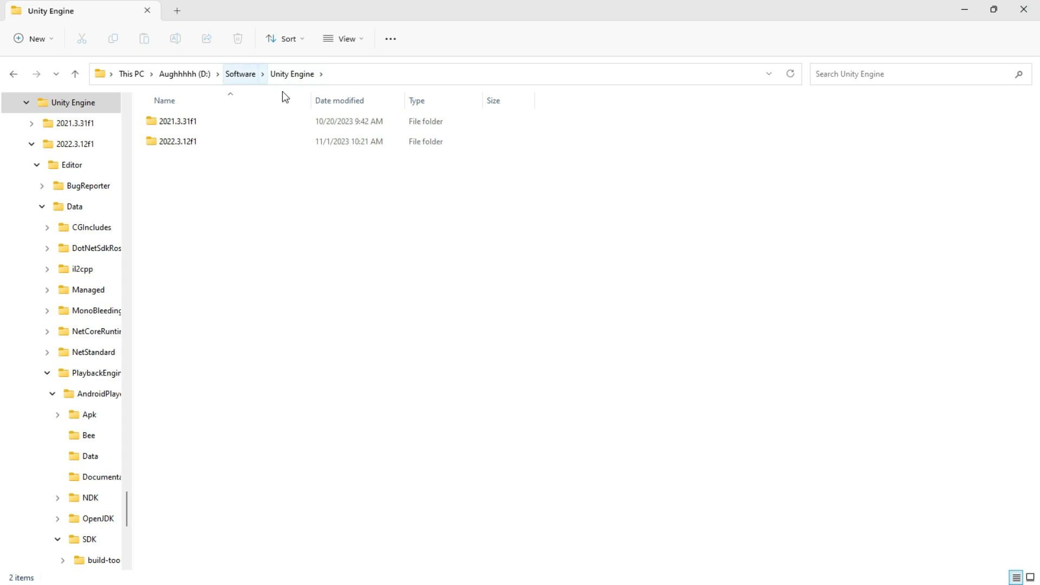
# - Browse into 2022.3.12f1\Editor\Data\PlaybackEngines\AndroidPlayer\SDK\build-tools\32.0.0
pyautogui.click(176, 141)
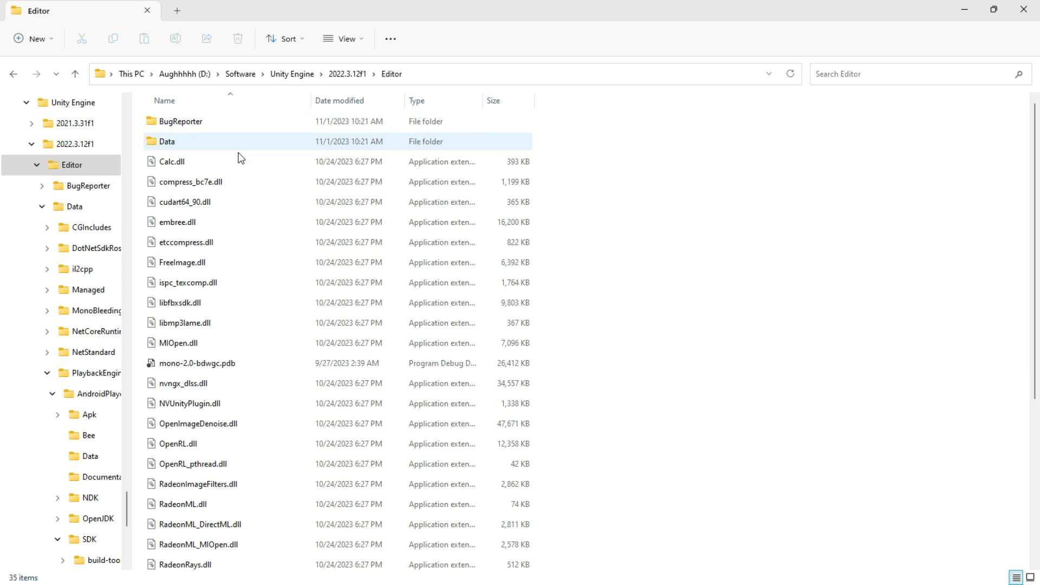
pyautogui.doubleClick(167, 141)
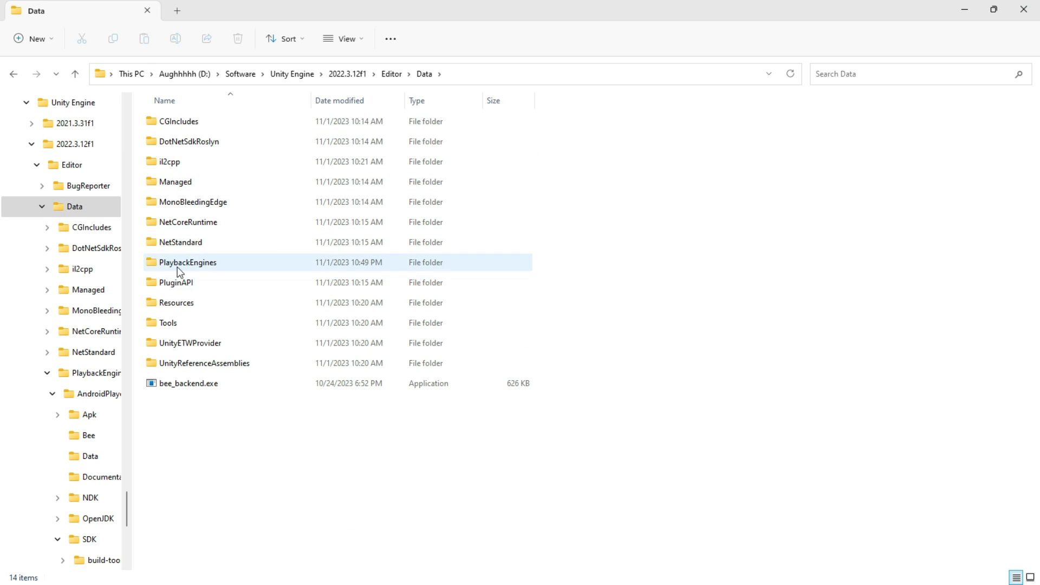
pyautogui.doubleClick(188, 262)
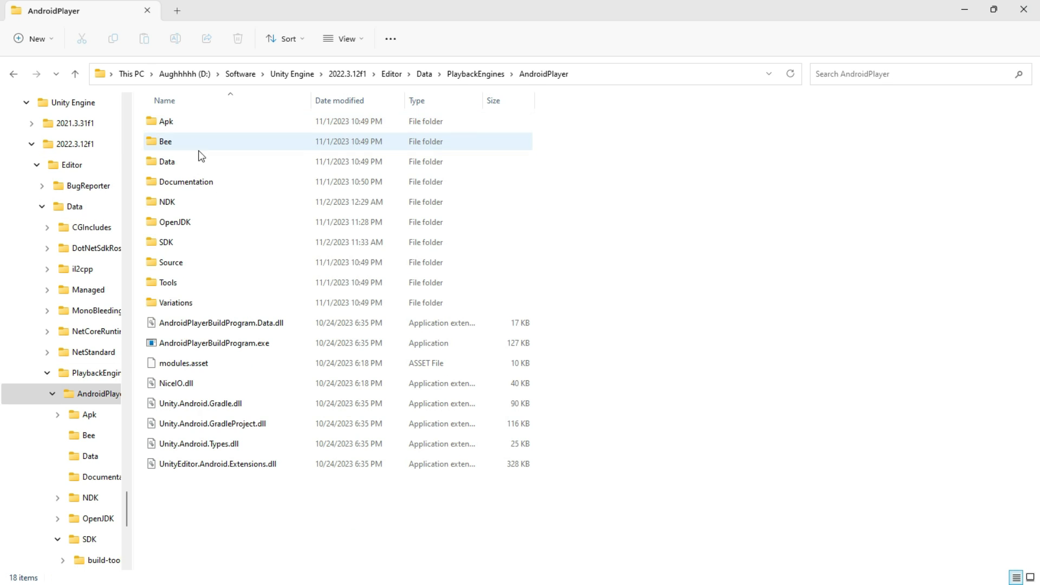
pyautogui.click(166, 242)
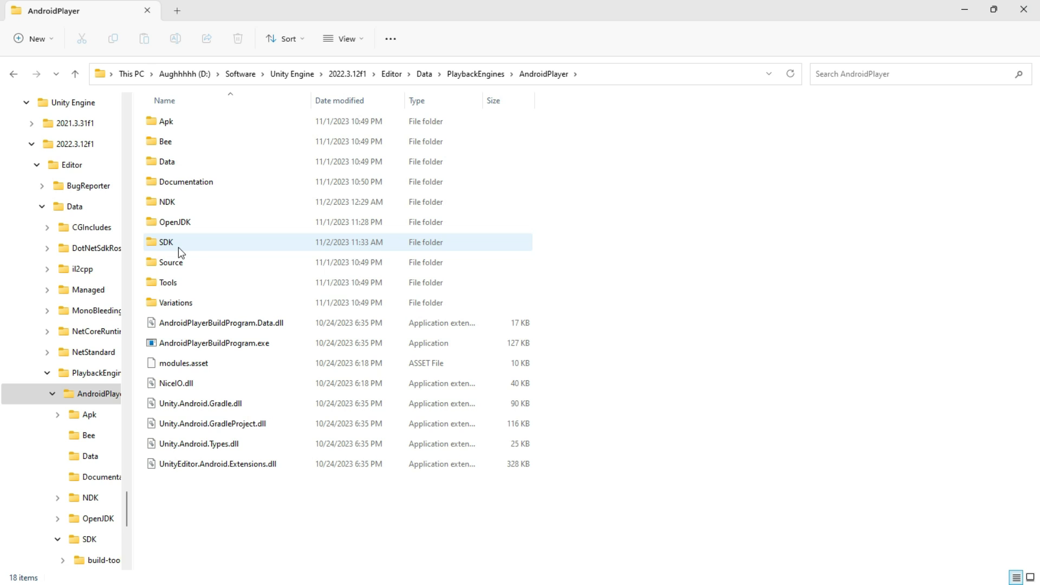
pyautogui.doubleClick(165, 241)
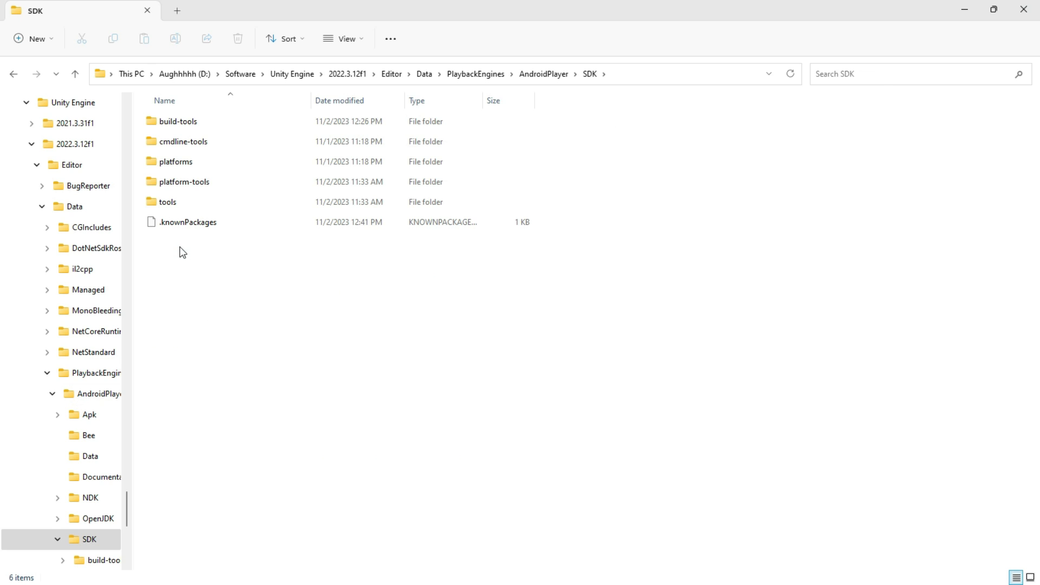
pyautogui.click(176, 121)
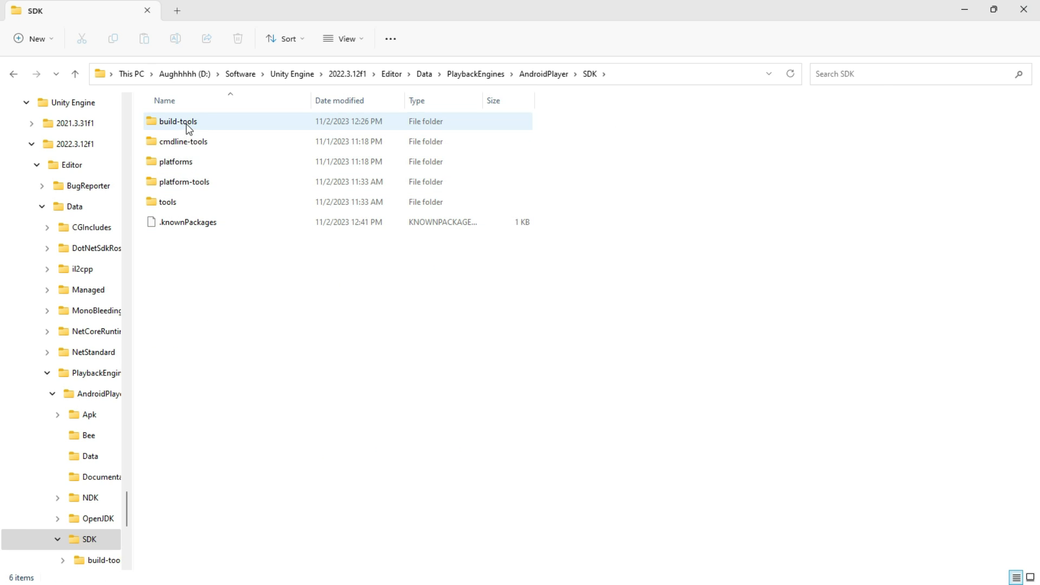
pyautogui.doubleClick(176, 120)
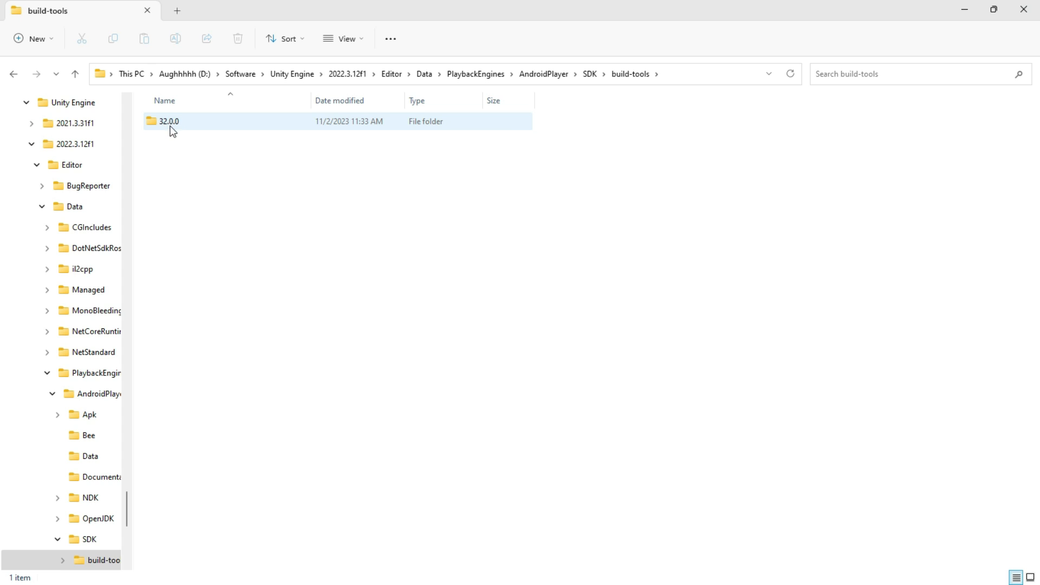
pyautogui.click(169, 122)
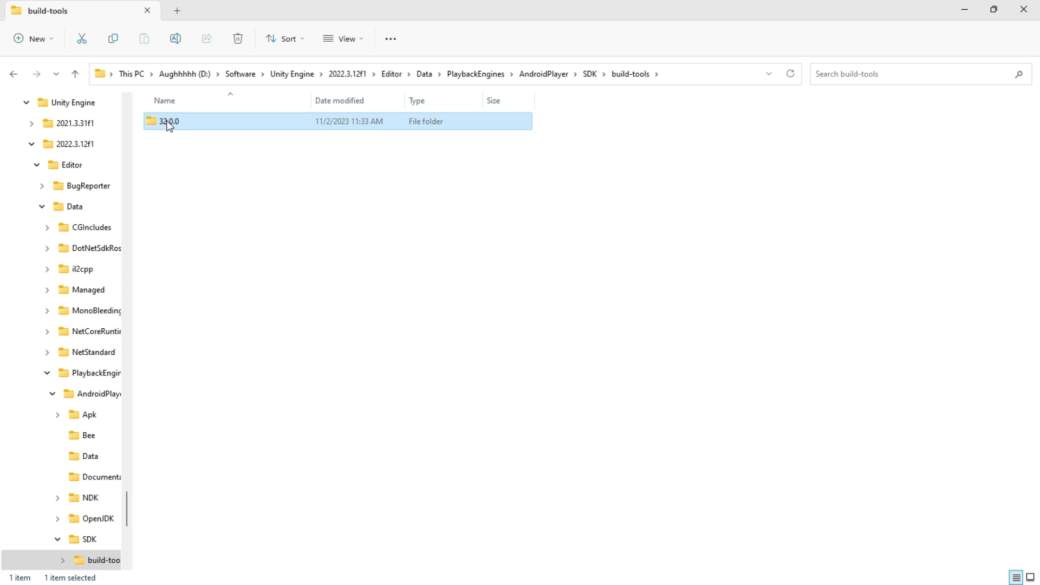
pyautogui.doubleClick(169, 121)
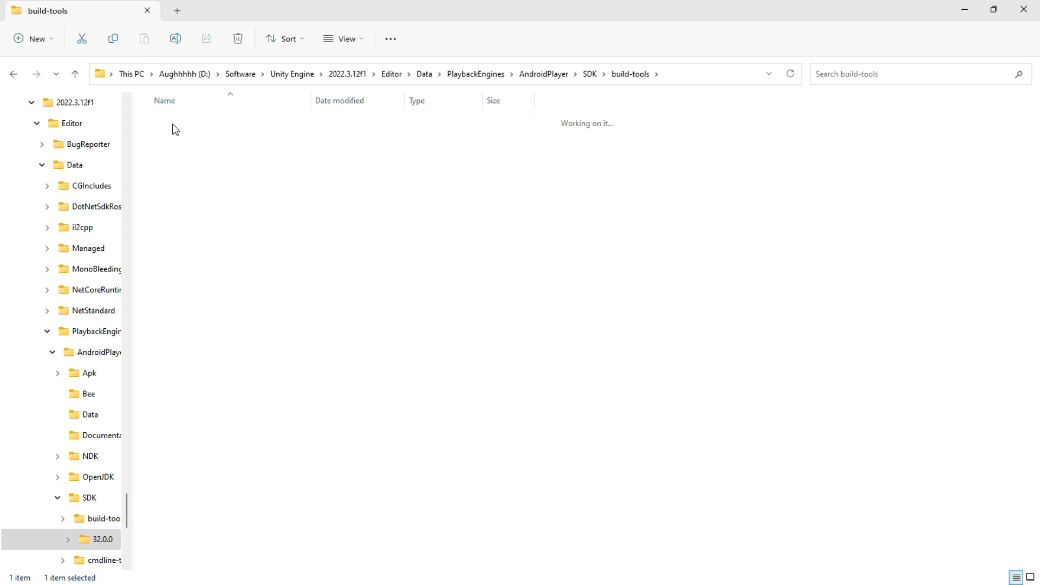
# - Open the 32.0.0 folder's source.properties in the code editor, showing Pkg.Revision=32.0.0
pyautogui.doubleClick(102, 539)
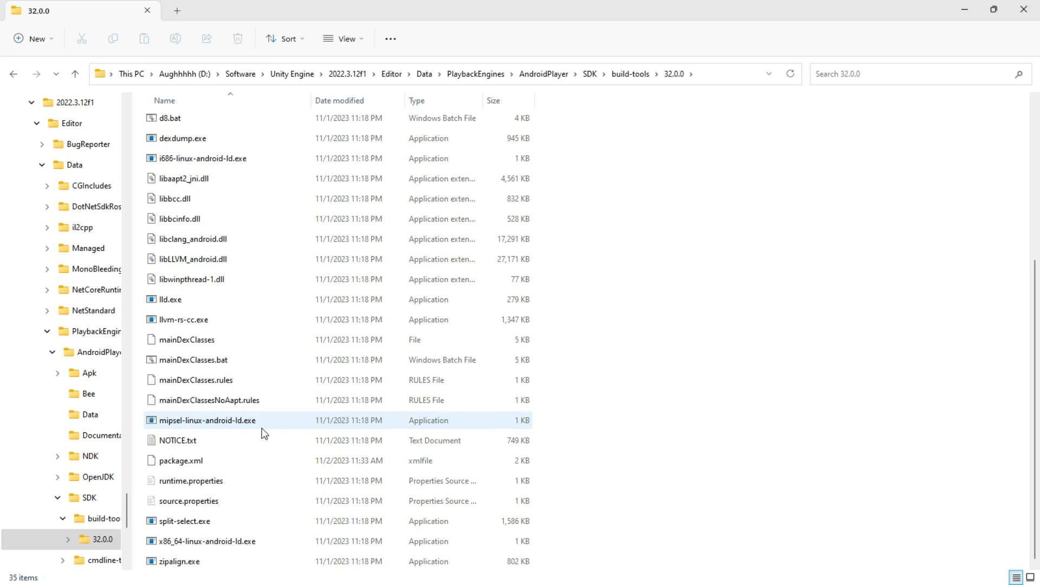
pyautogui.click(189, 500)
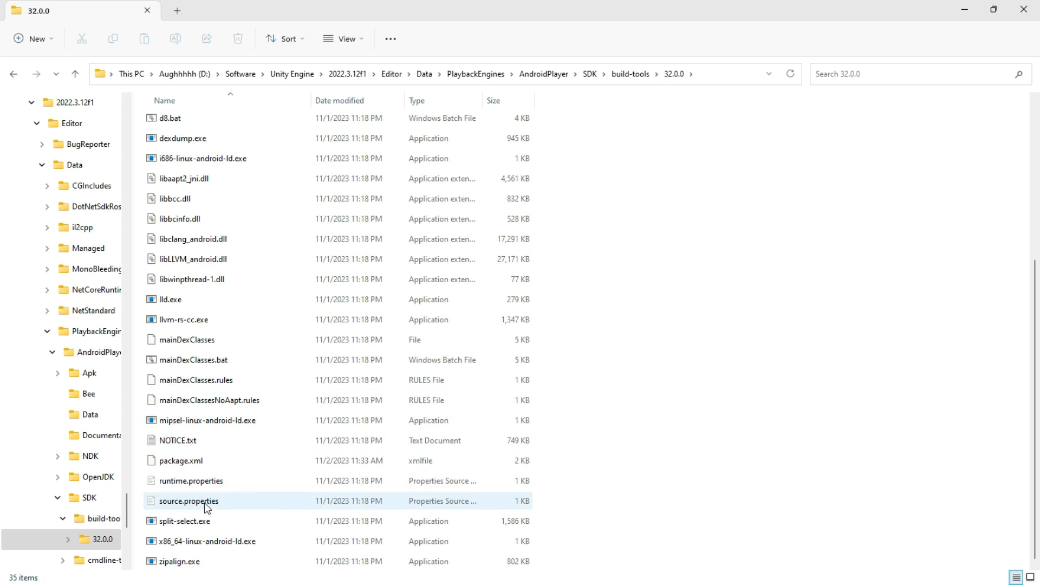
pyautogui.click(188, 501)
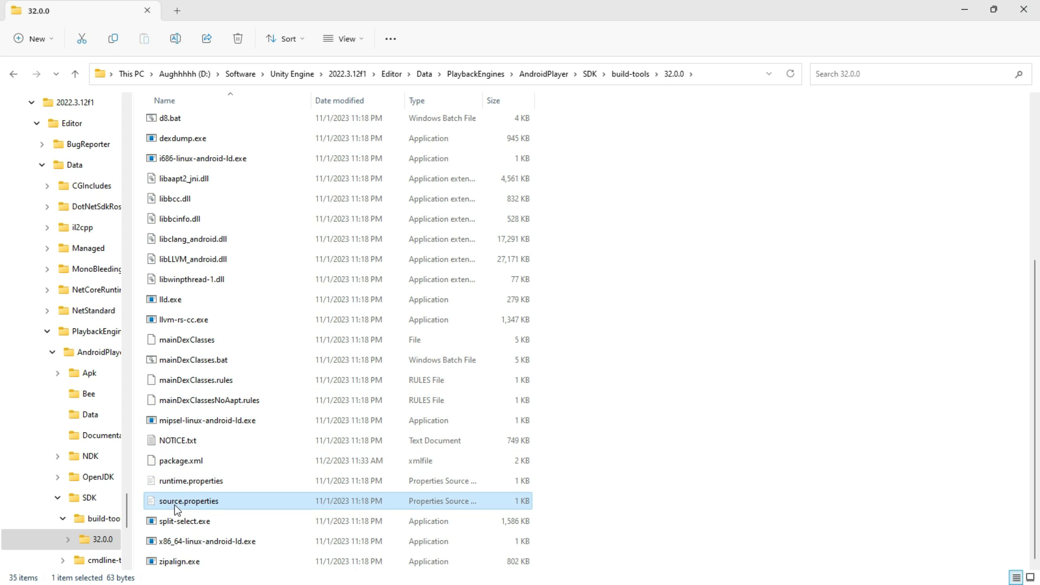
pyautogui.rightClick(190, 501)
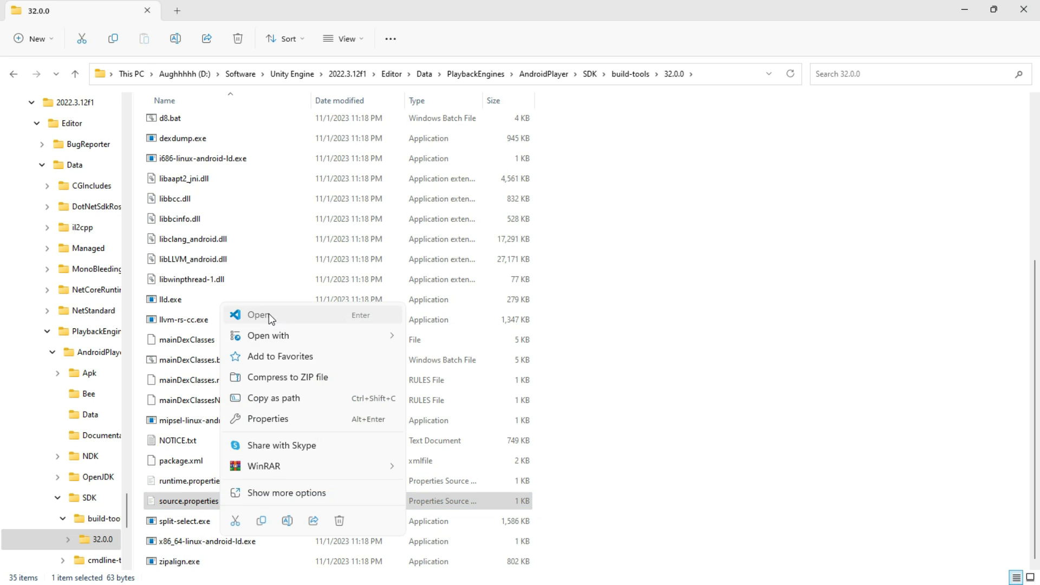
pyautogui.click(259, 314)
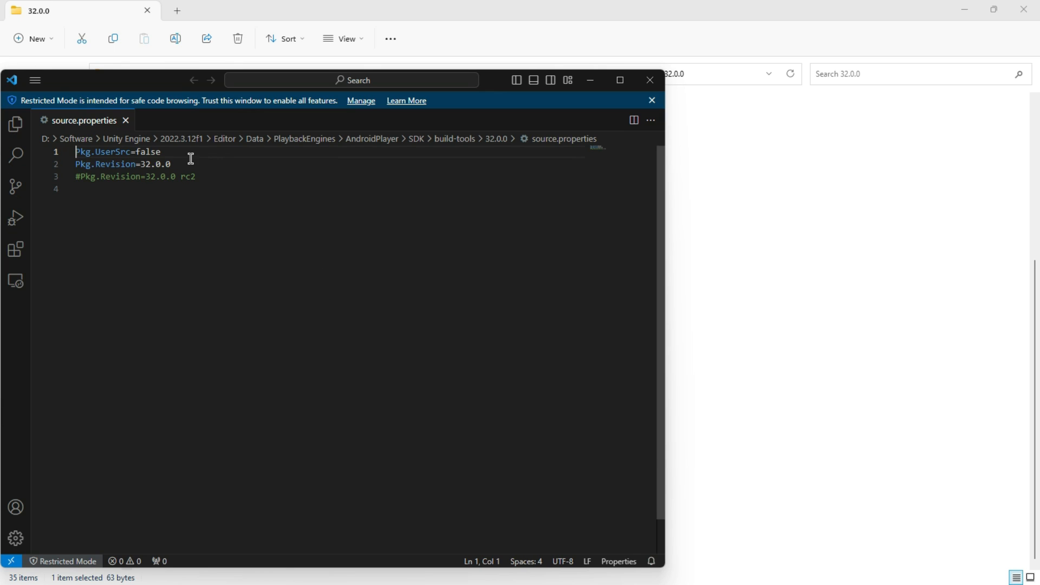
# - Save the rebuilt APK from 2022.3.12f1, then open GradleBuildTest2021 in Unity 2021.3.31f1
pyautogui.doubleClick(116, 164)
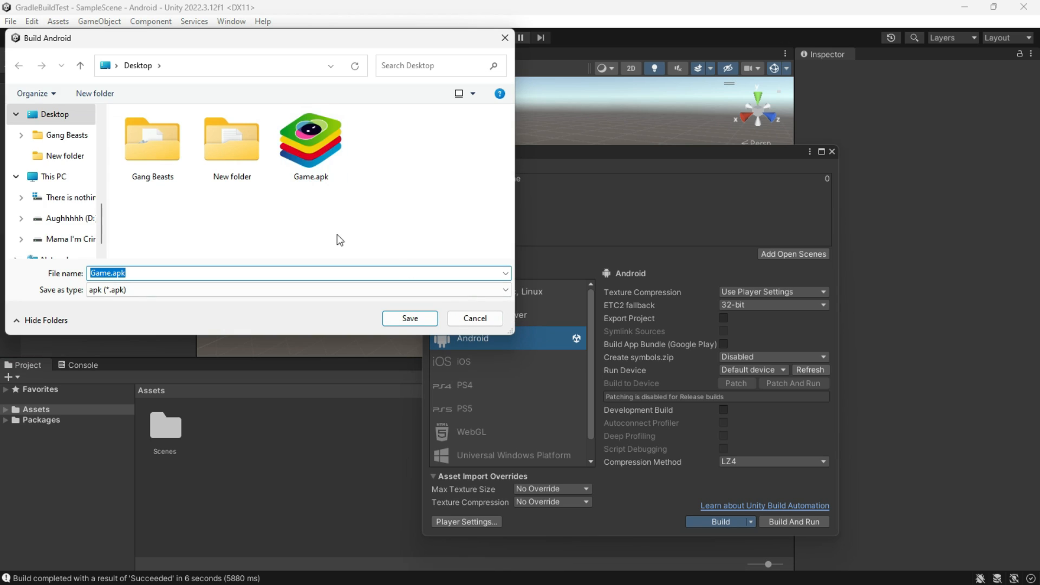
pyautogui.click(410, 319)
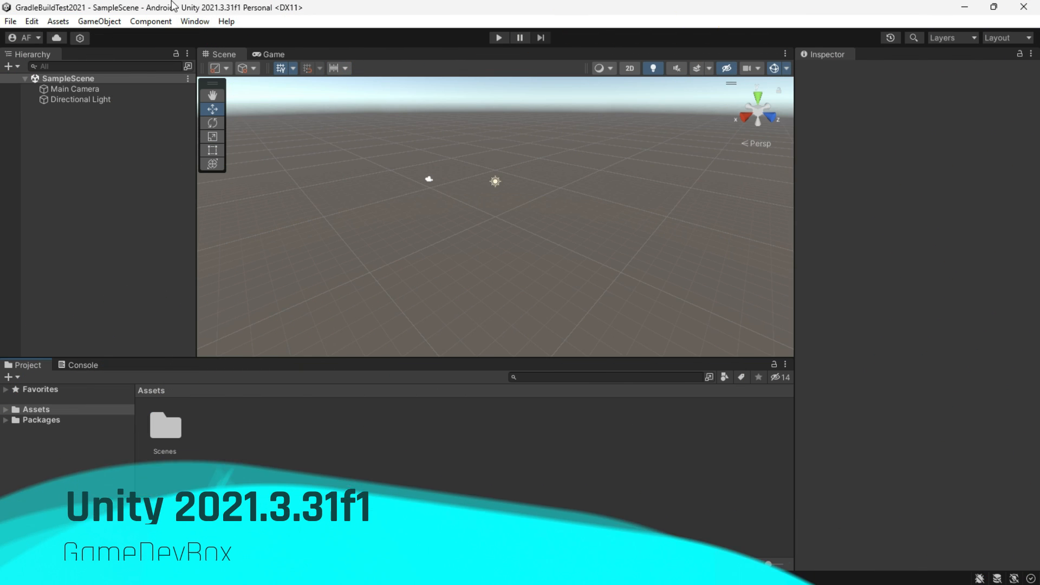
# - Run an Android build of the 2021.3.31f1 project, ending in a Gradle build failure
pyautogui.click(9, 21)
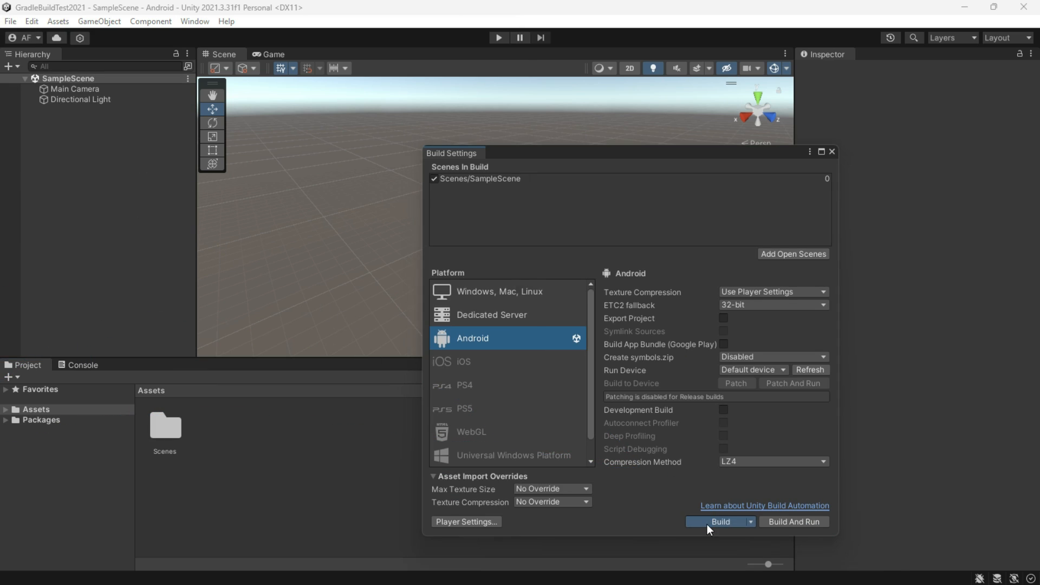
pyautogui.click(719, 521)
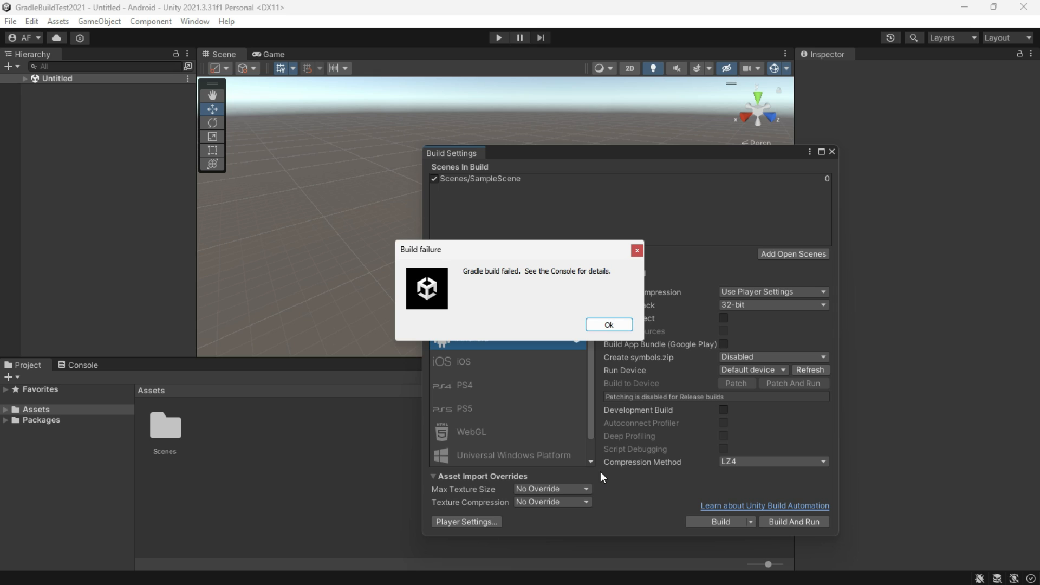
pyautogui.moveTo(523, 273)
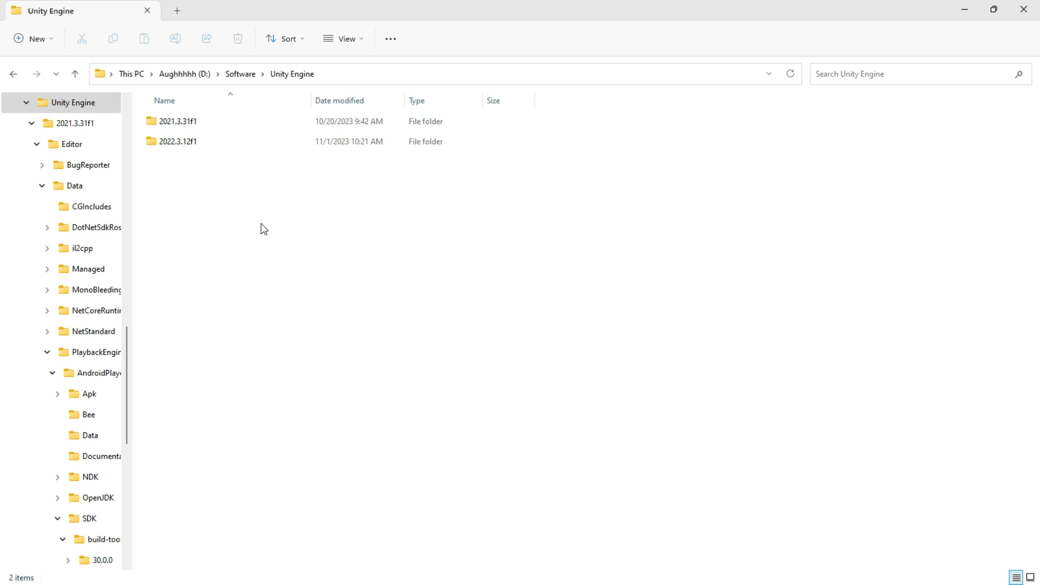
# - Browse into 2021.3.31f1's AndroidPlayer\SDK\build-tools\30.0.0 folder and check source.properties
pyautogui.click(177, 122)
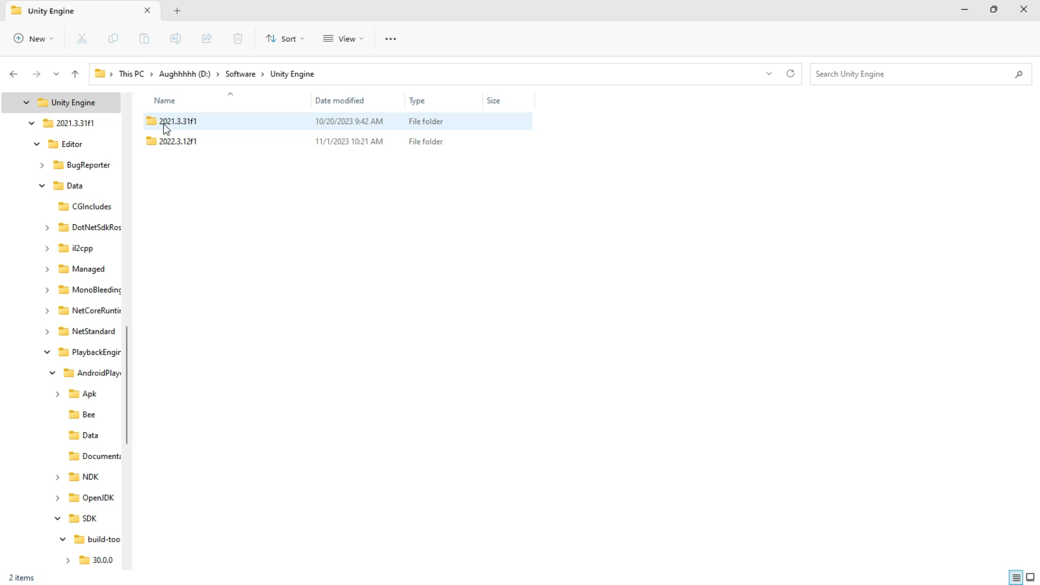
pyautogui.doubleClick(177, 120)
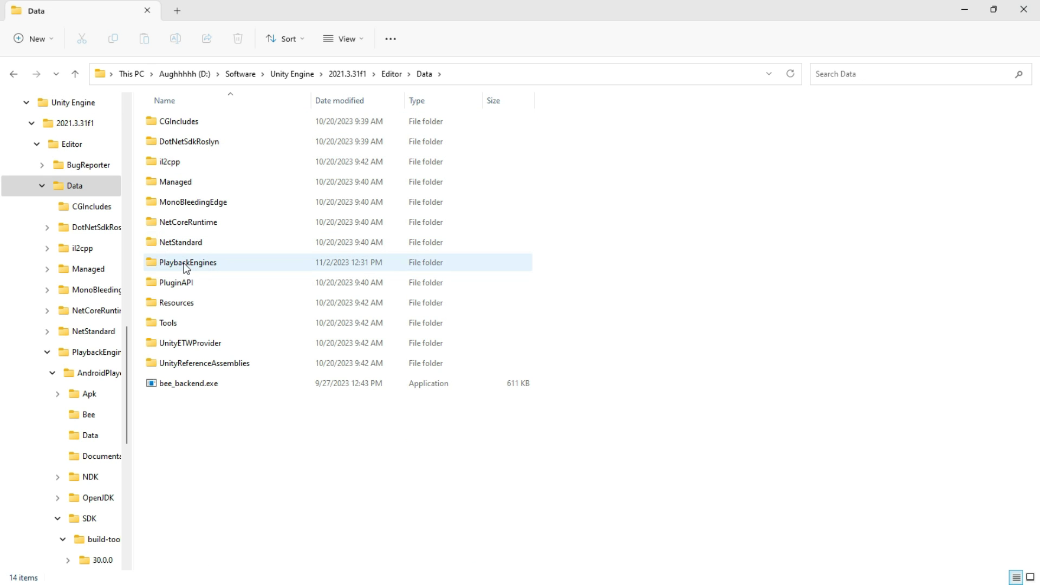
pyautogui.doubleClick(188, 262)
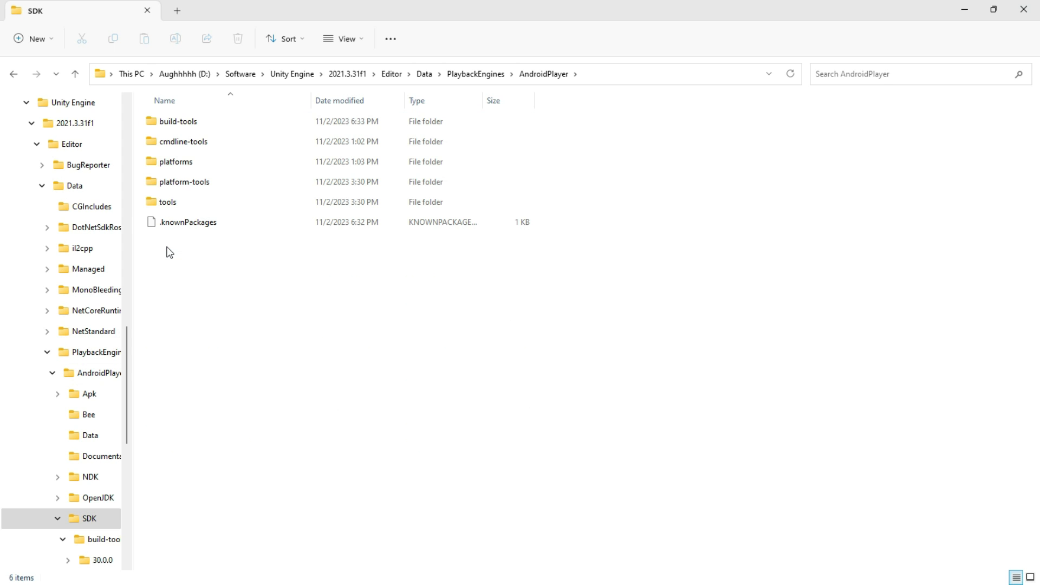
pyautogui.doubleClick(179, 120)
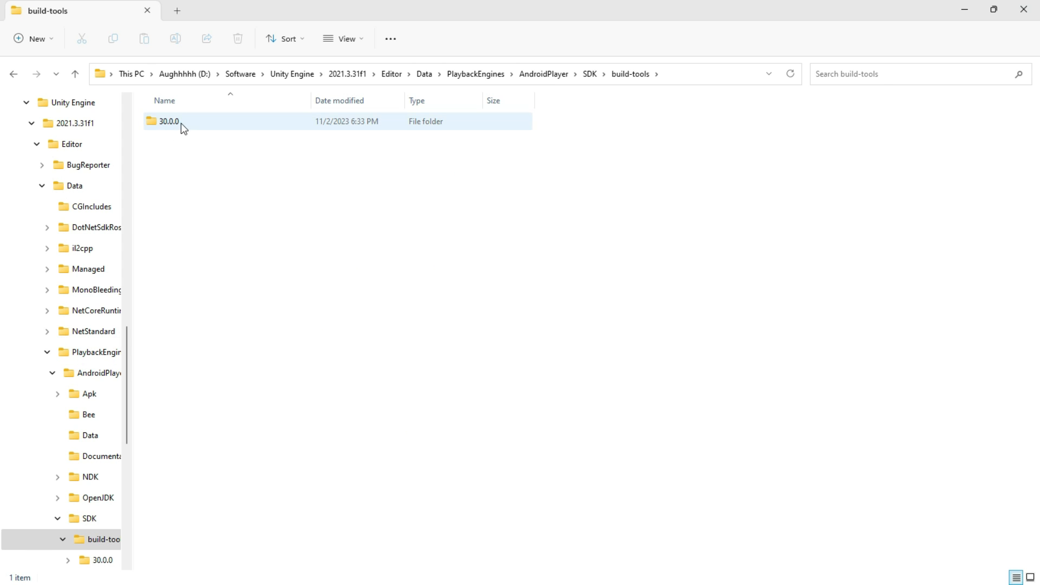
pyautogui.doubleClick(169, 120)
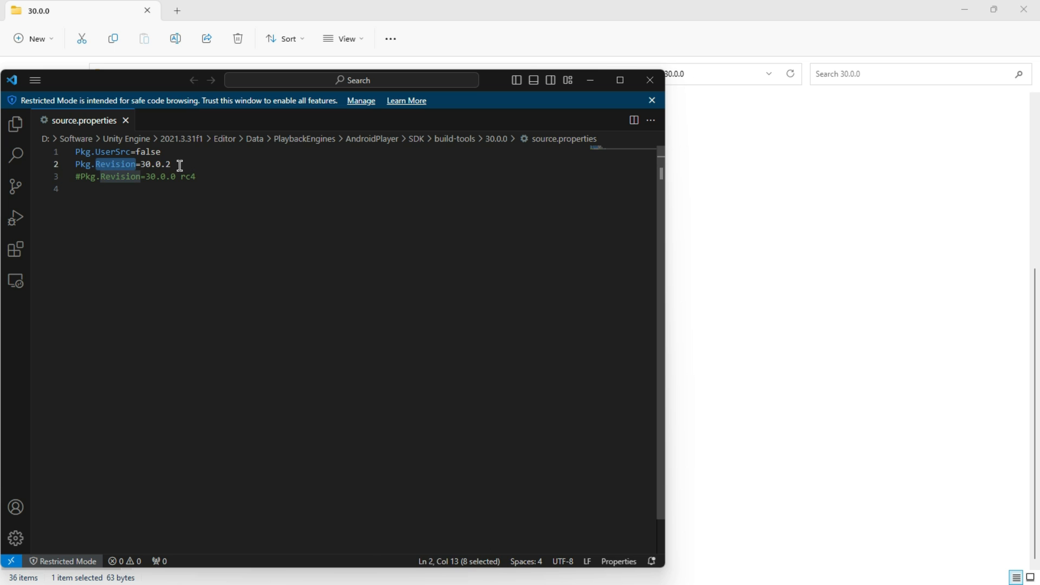
# - Rename the 30.0.0 build-tools folder to 30.0.2 and copy its path
pyautogui.rightClick(159, 166)
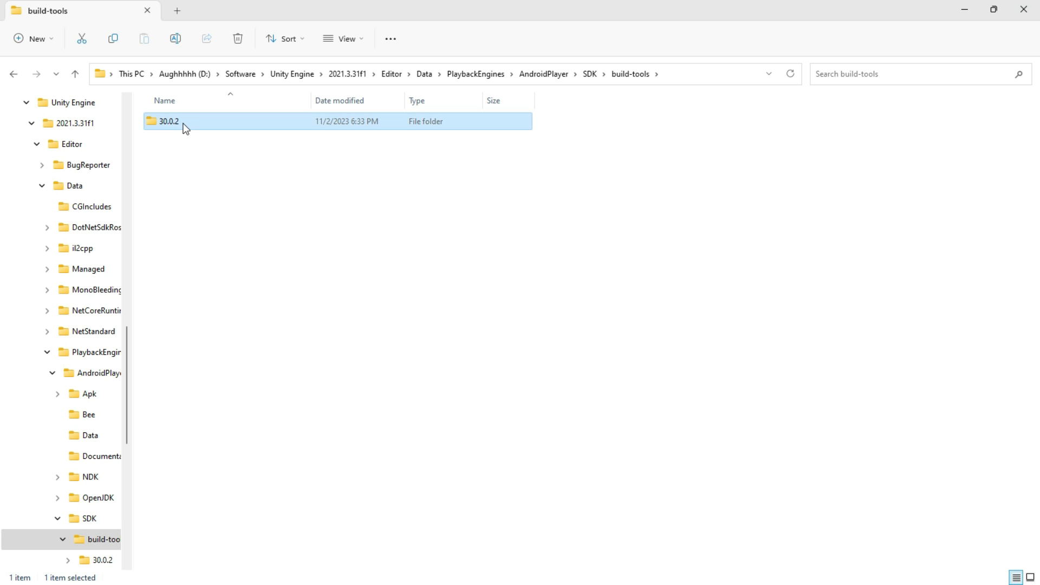
pyautogui.rightClick(169, 121)
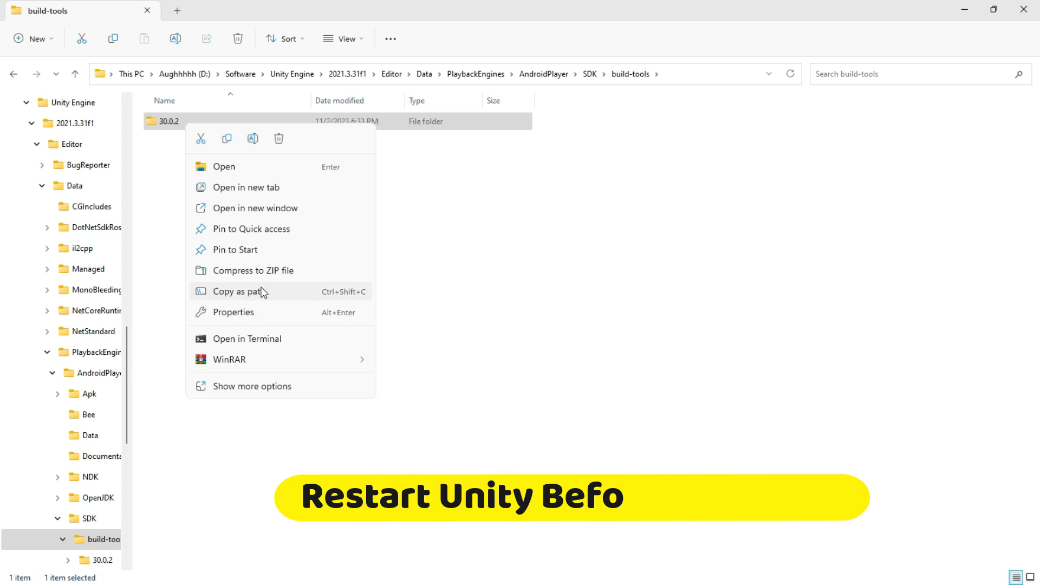
pyautogui.click(251, 385)
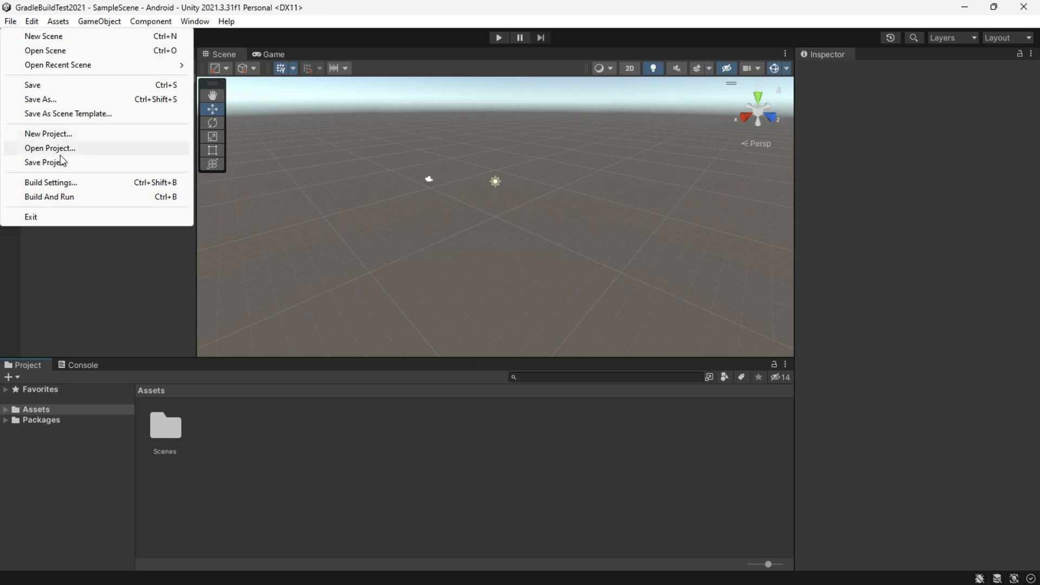
# - Build the 2021 project's Android APK as Game2.apk on the Desktop
pyautogui.click(51, 182)
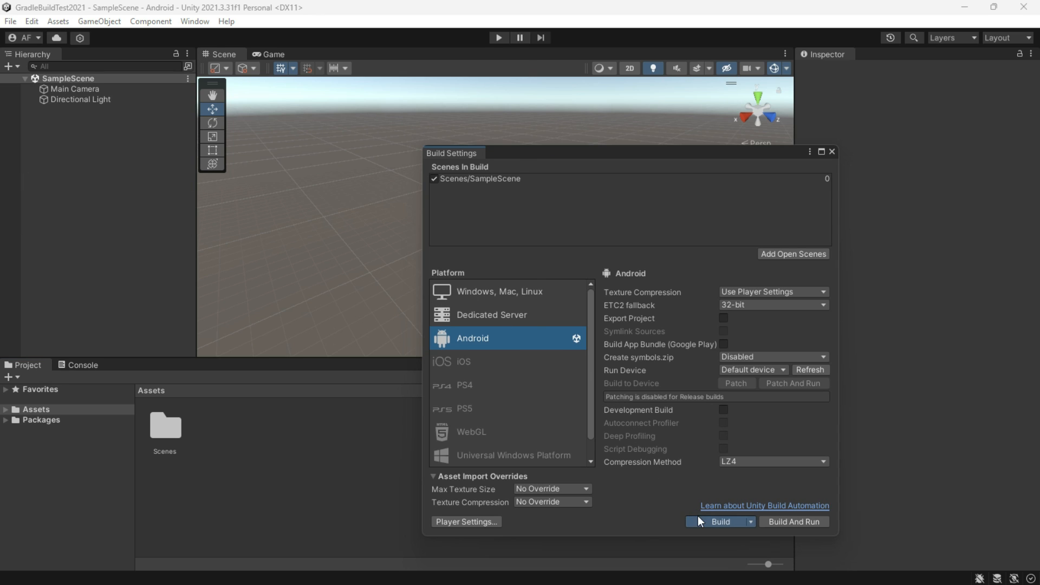
pyautogui.click(720, 521)
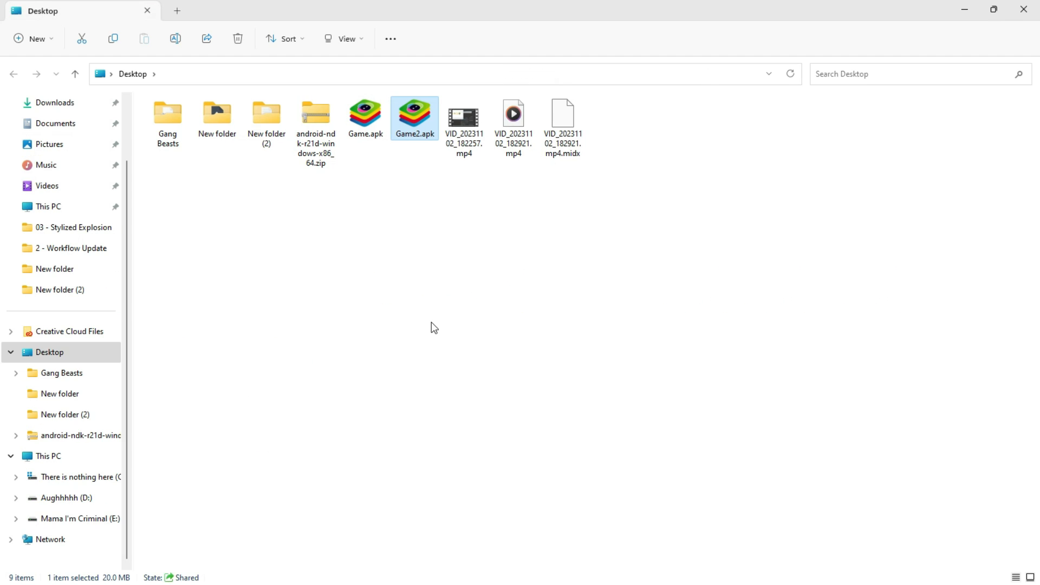
pyautogui.moveTo(419, 144)
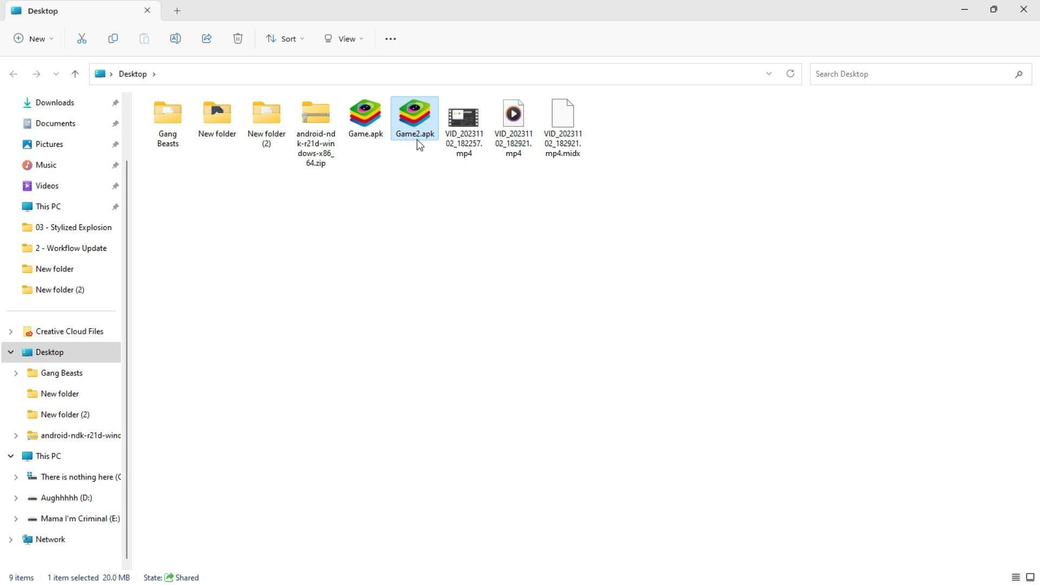